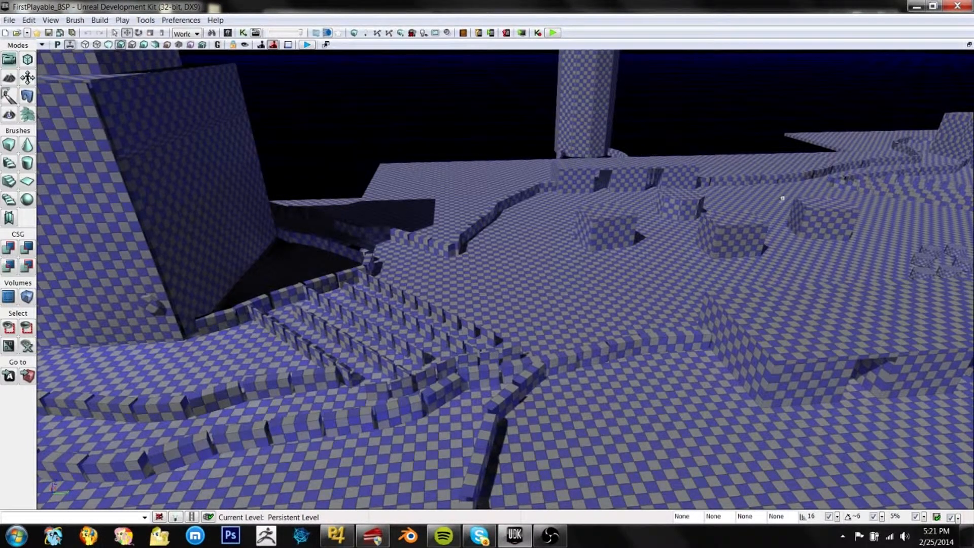
pyautogui.moveTo(307, 45)
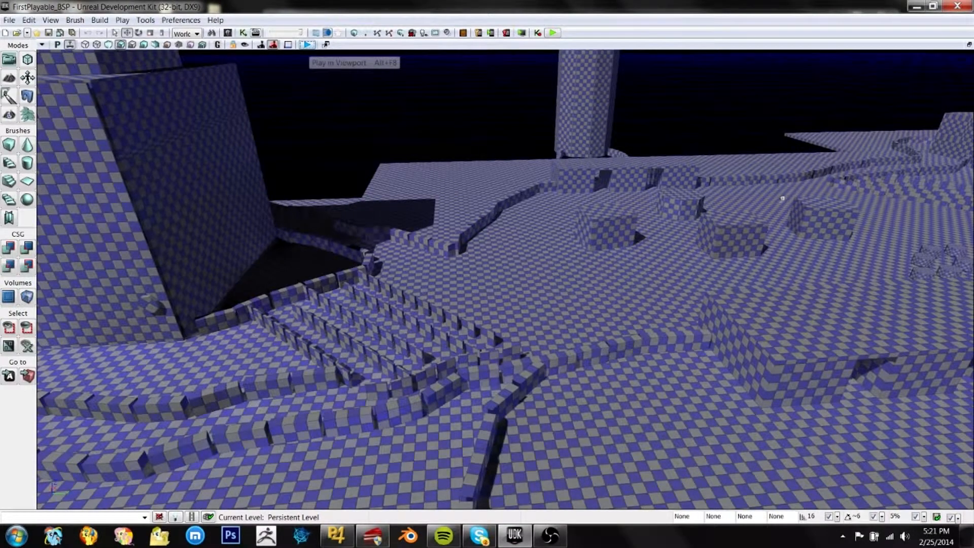